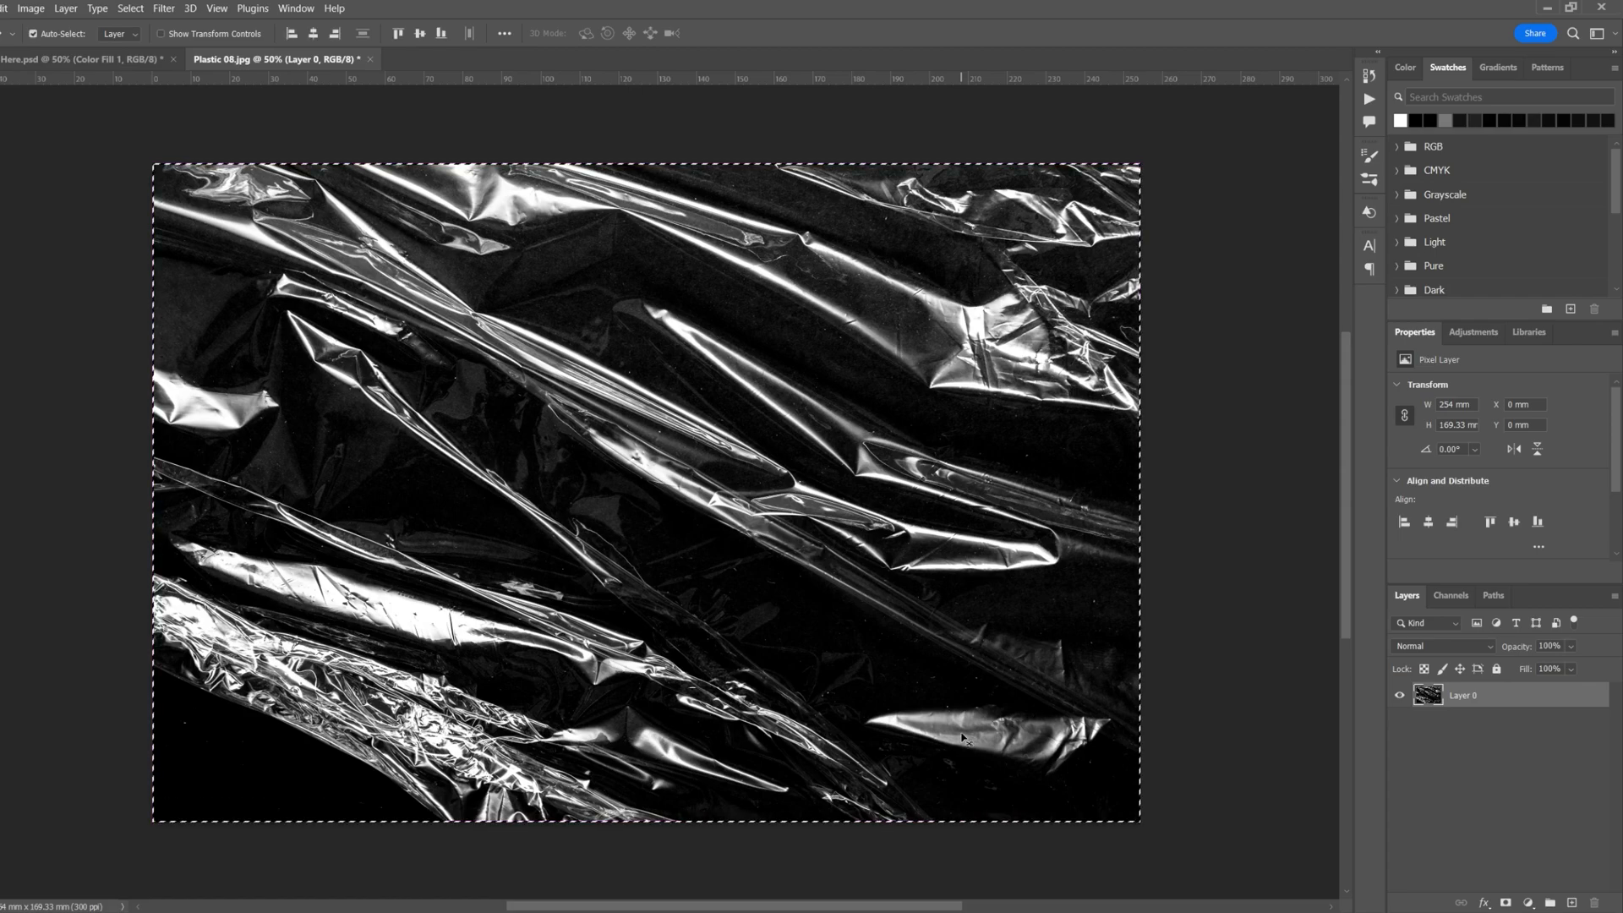
{"action": "mouse_move", "coordinate": [823, 683]}
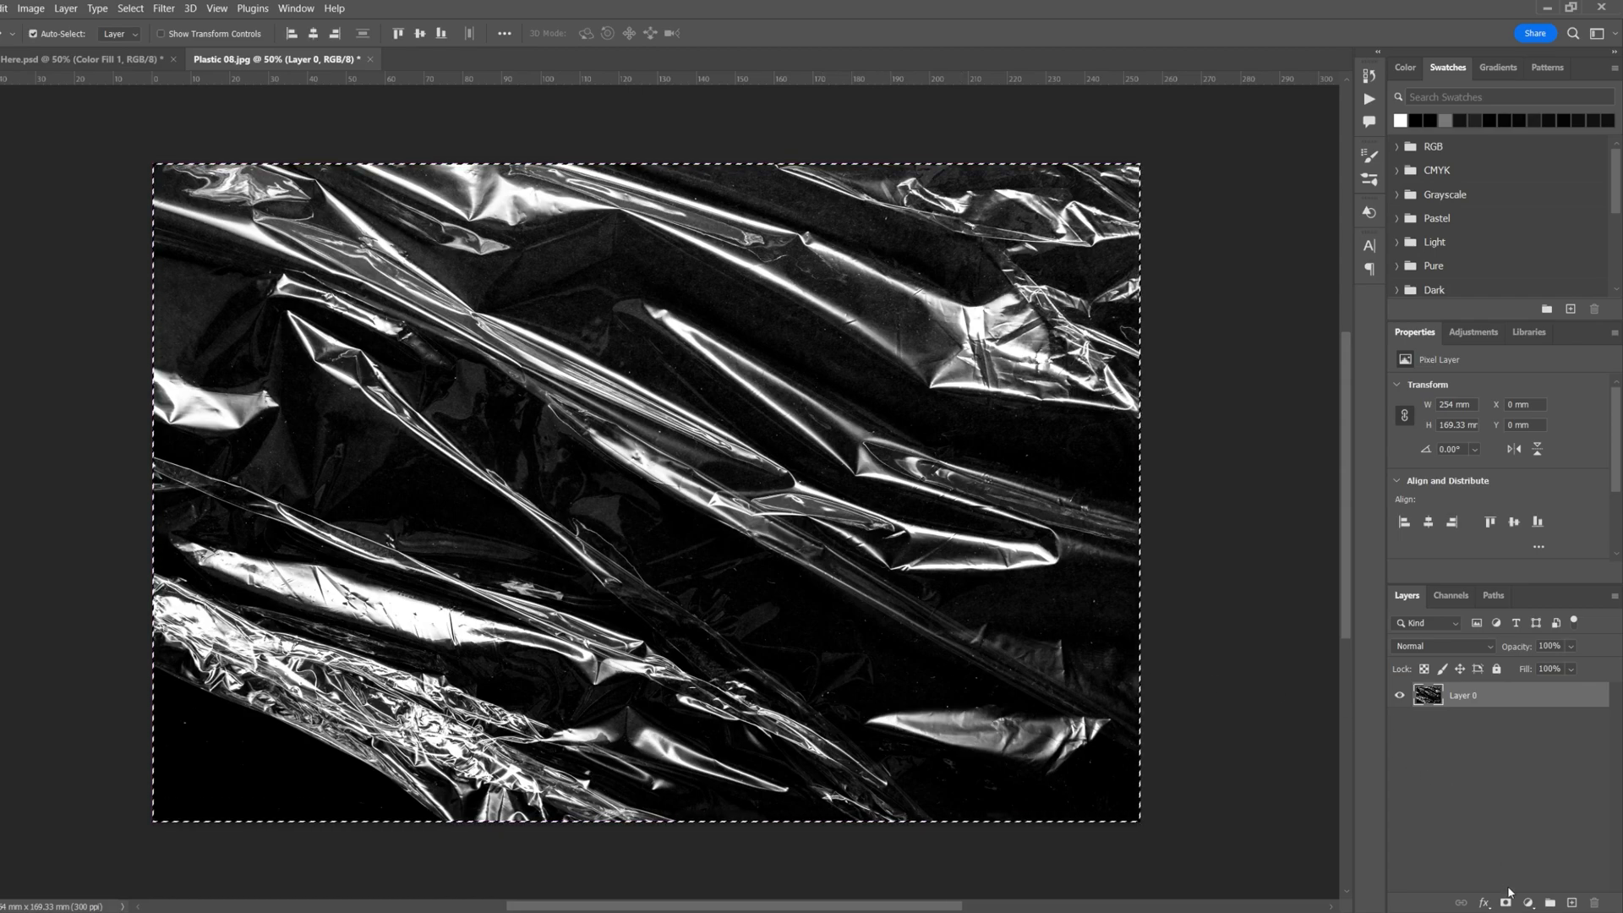
Add a layer mask to the crumpled plastic layer so its dark areas become transparent
{"action": "left_click", "coordinate": [1506, 903]}
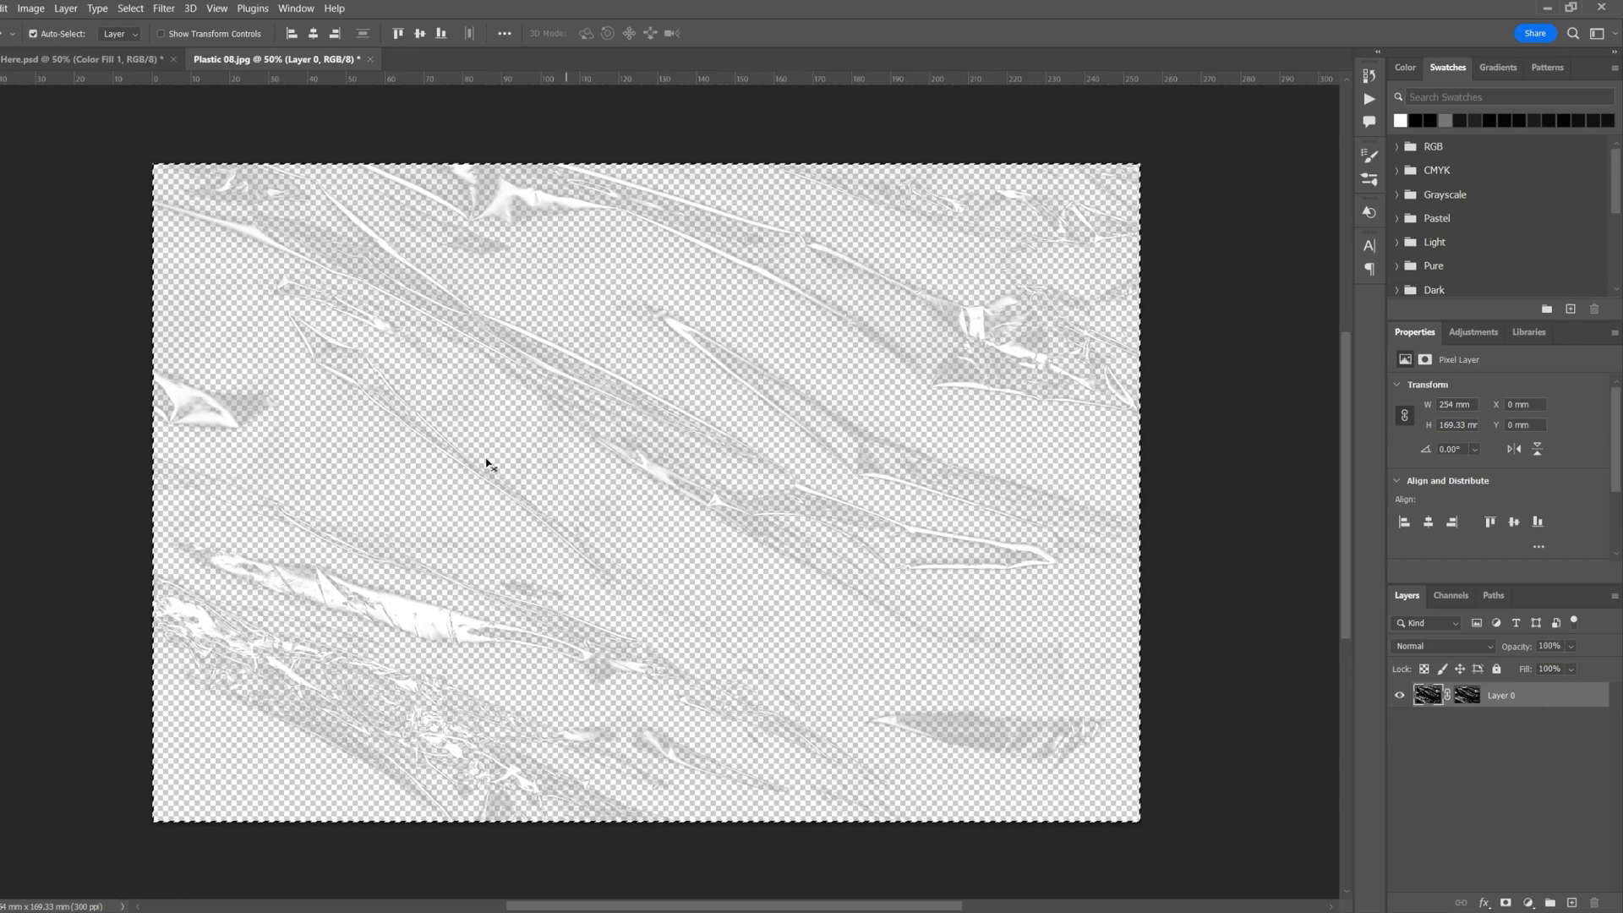
Make the plastic layer's mask the active editing target for a Levels adjustment
{"action": "left_click", "coordinate": [1462, 695]}
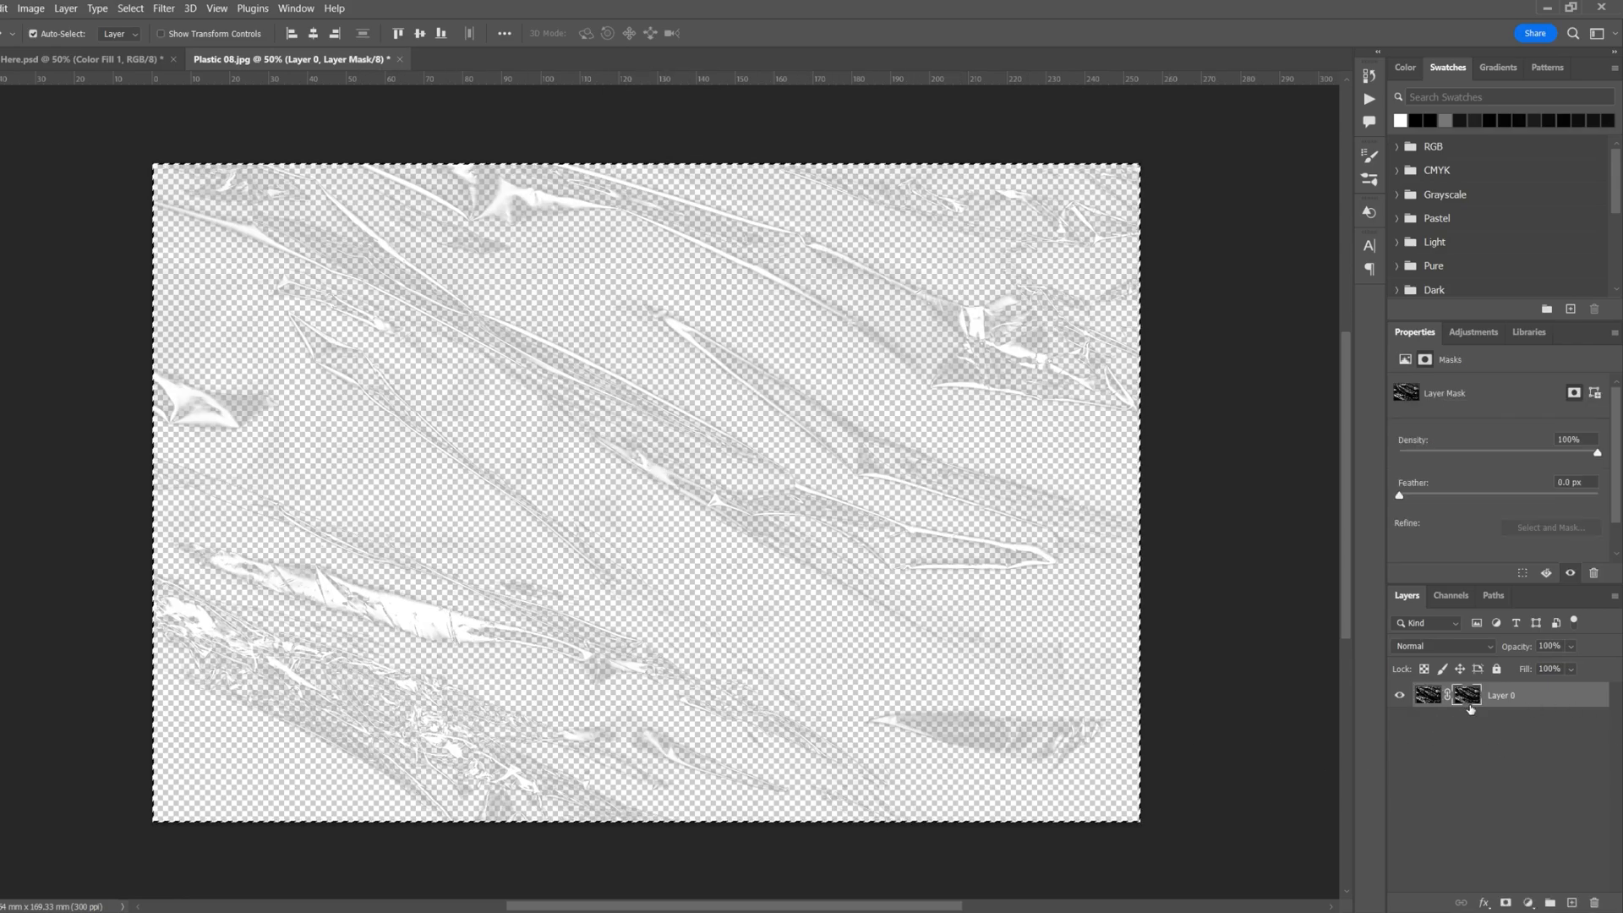
{"action": "mouse_move", "coordinate": [635, 554]}
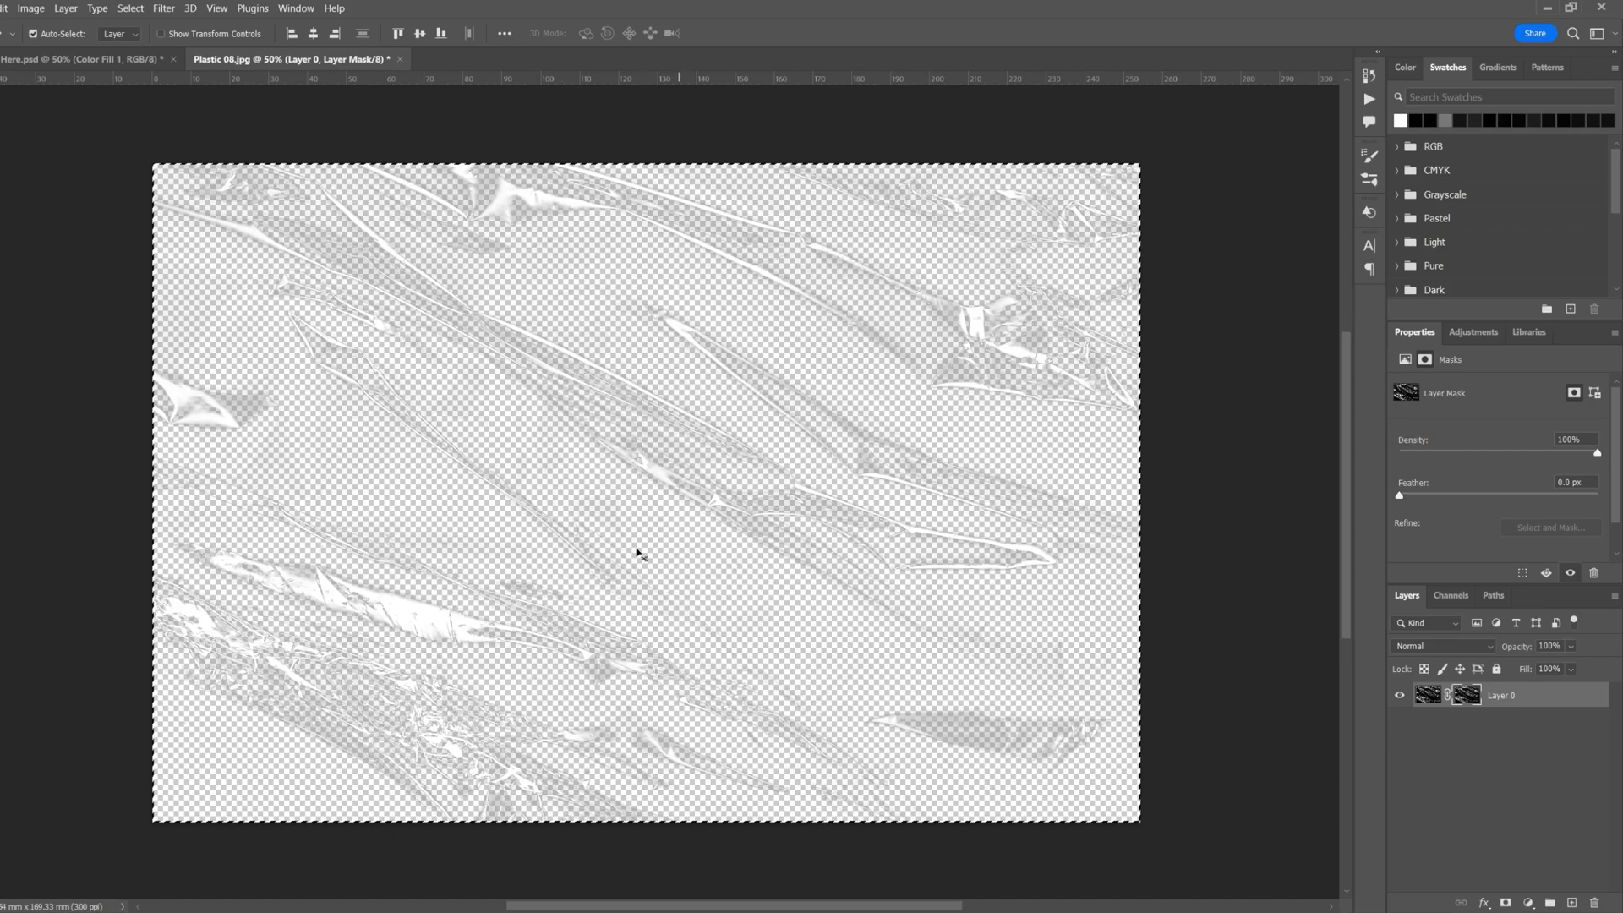
{"action": "mouse_move", "coordinate": [1400, 500]}
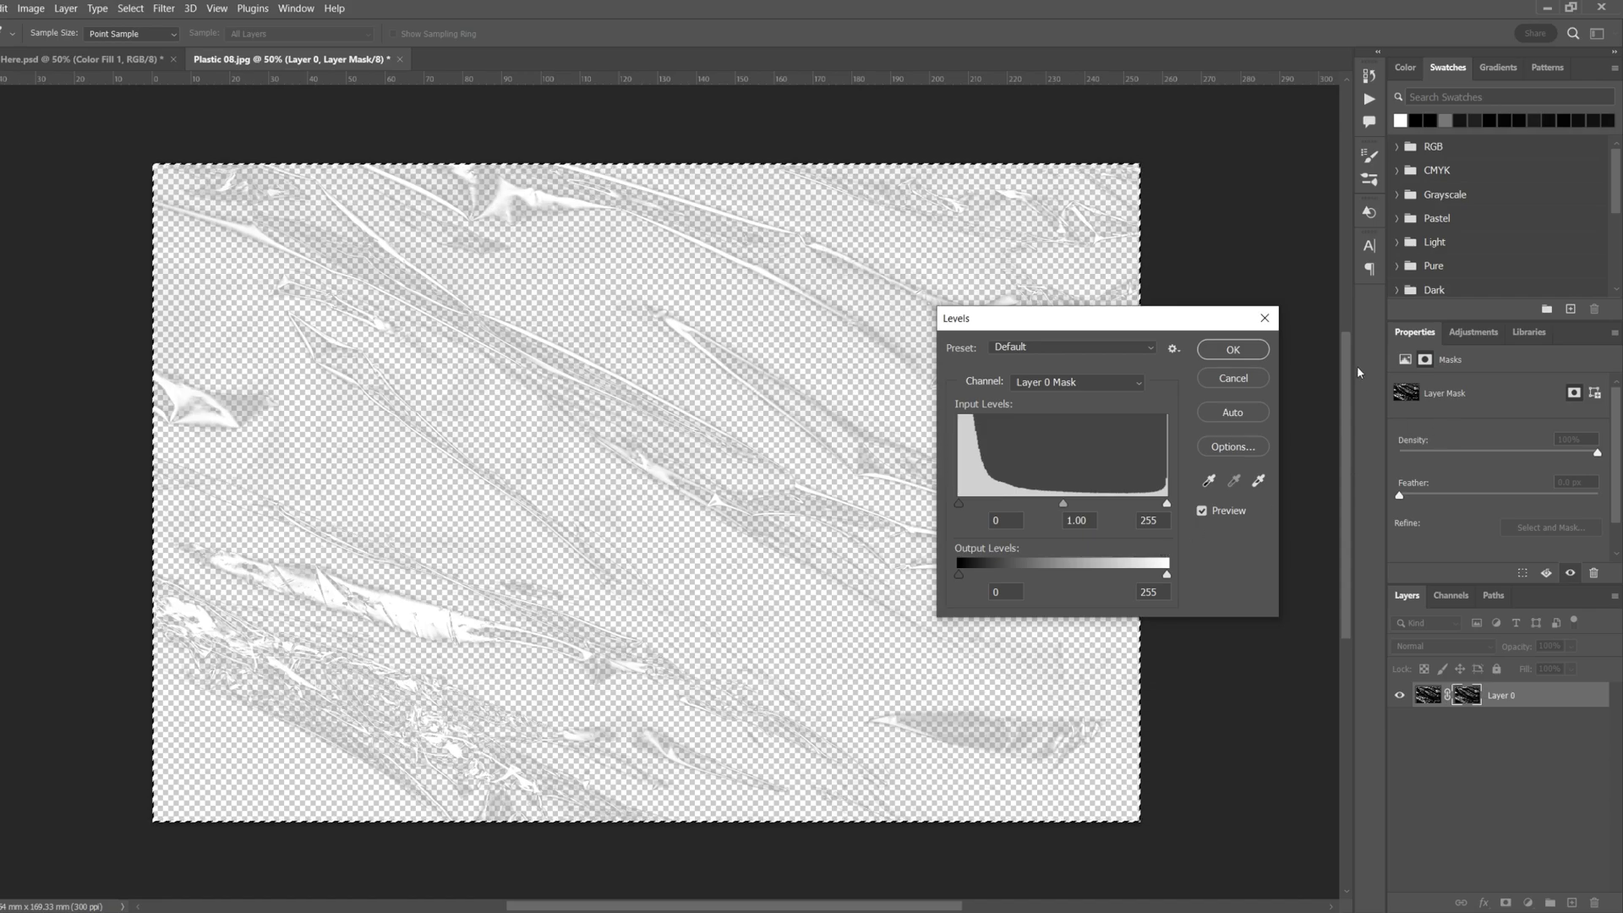
Adjust the mask's black, white and midtone levels, settling on midtone 0.69, and apply
{"action": "left_click_drag", "start_coordinate": [957, 502], "coordinate": [991, 502]}
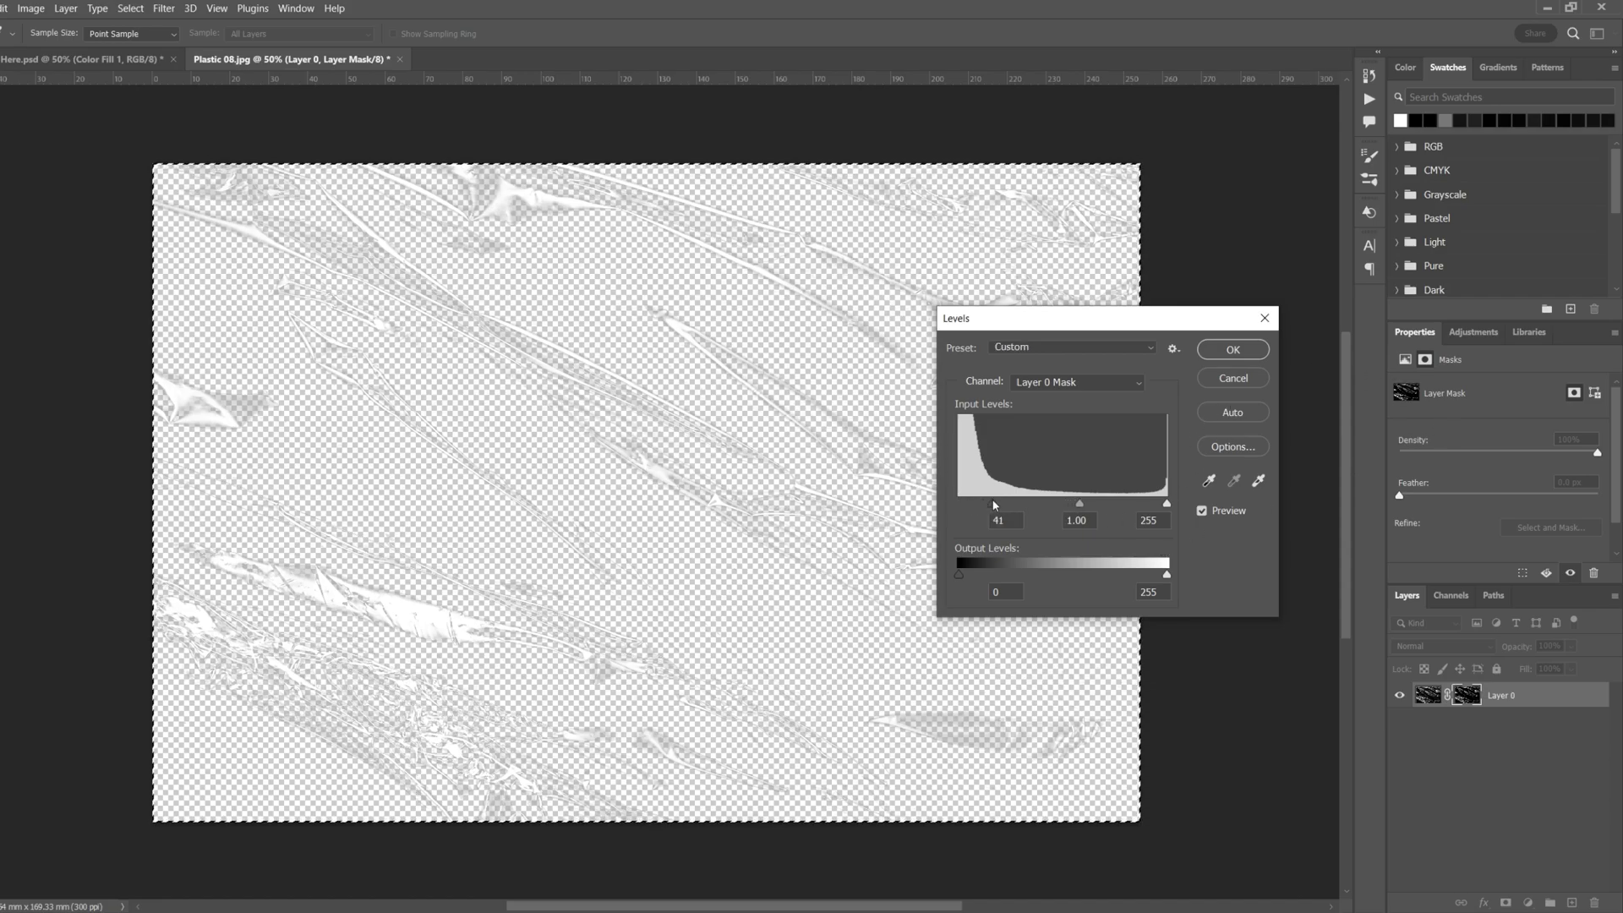
{"action": "left_click_drag", "start_coordinate": [962, 504], "coordinate": [1052, 504]}
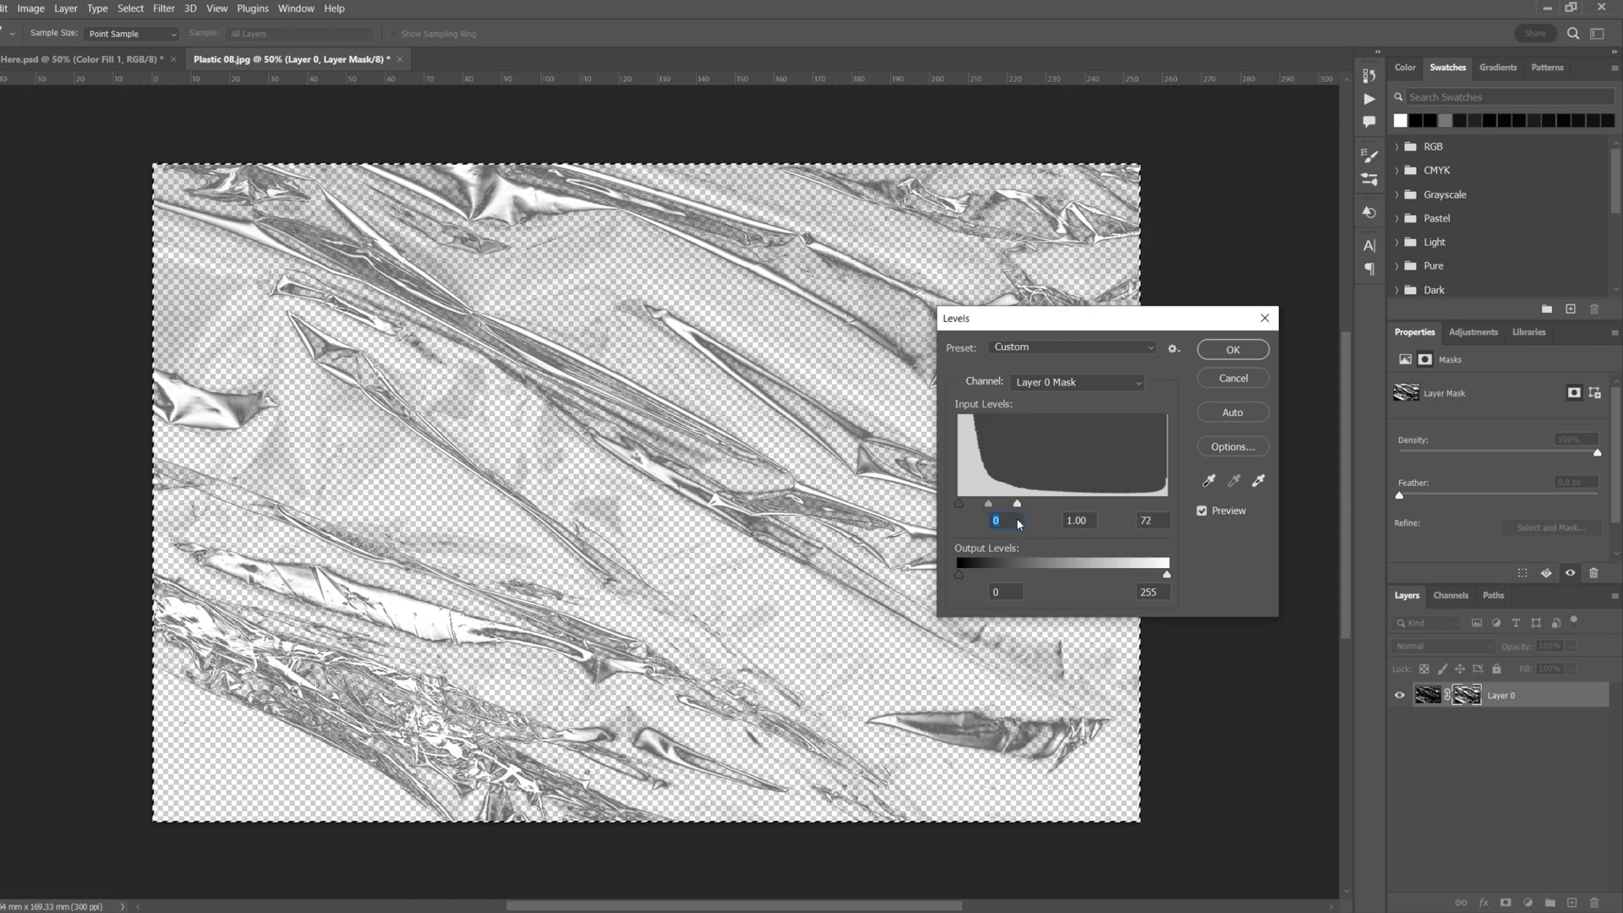
{"action": "left_click_drag", "start_coordinate": [1016, 504], "coordinate": [1040, 504]}
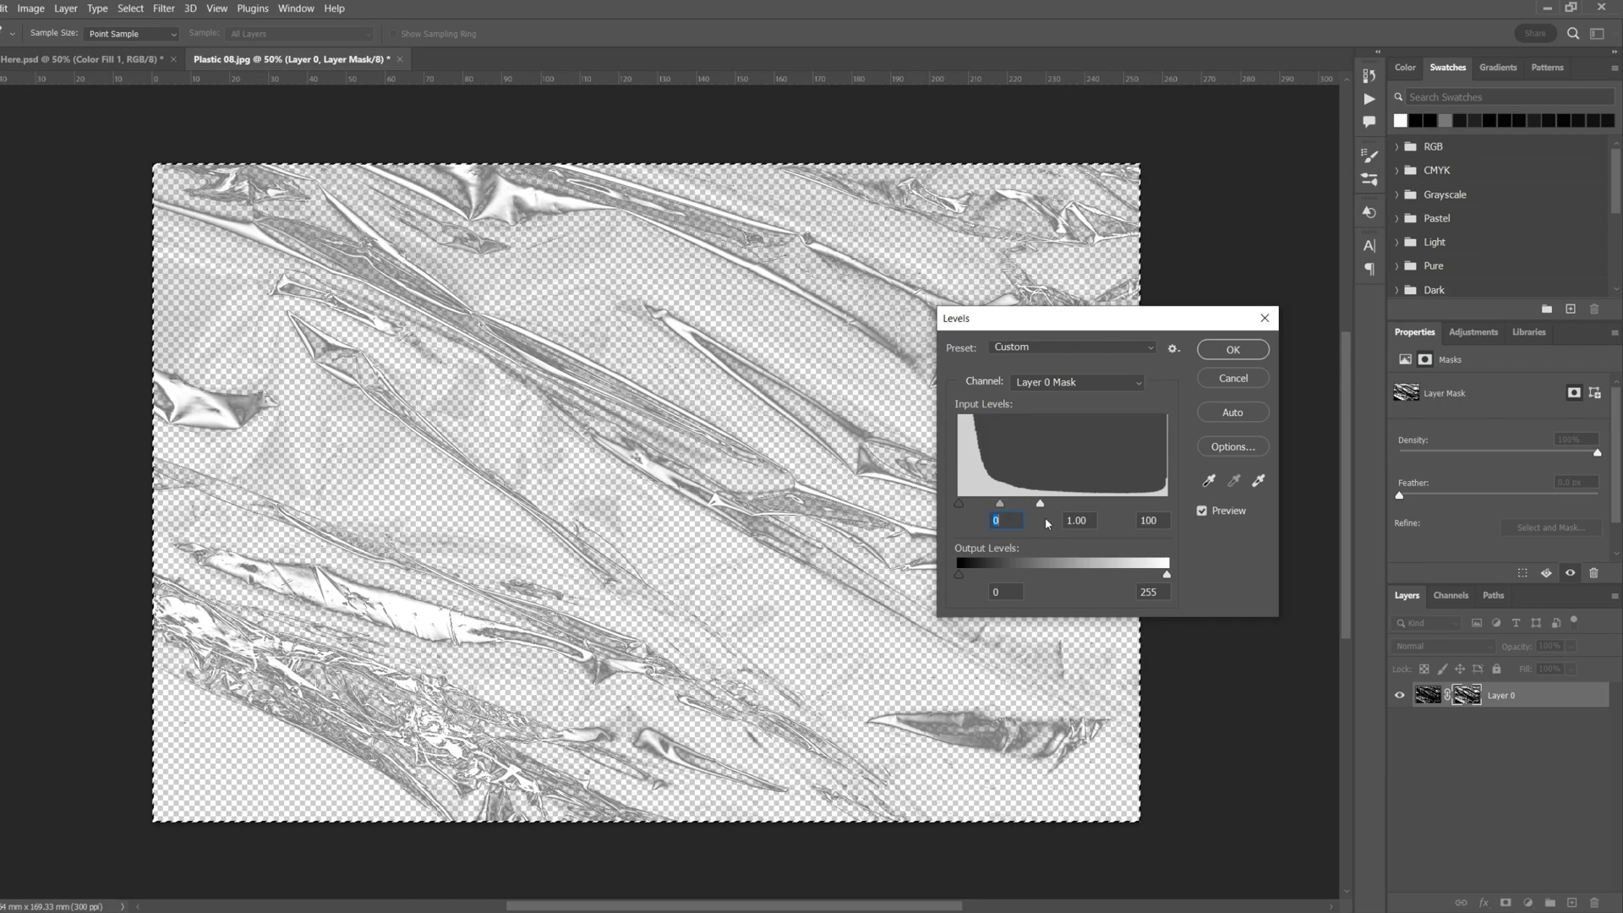
{"action": "left_click_drag", "start_coordinate": [1040, 503], "coordinate": [1127, 504]}
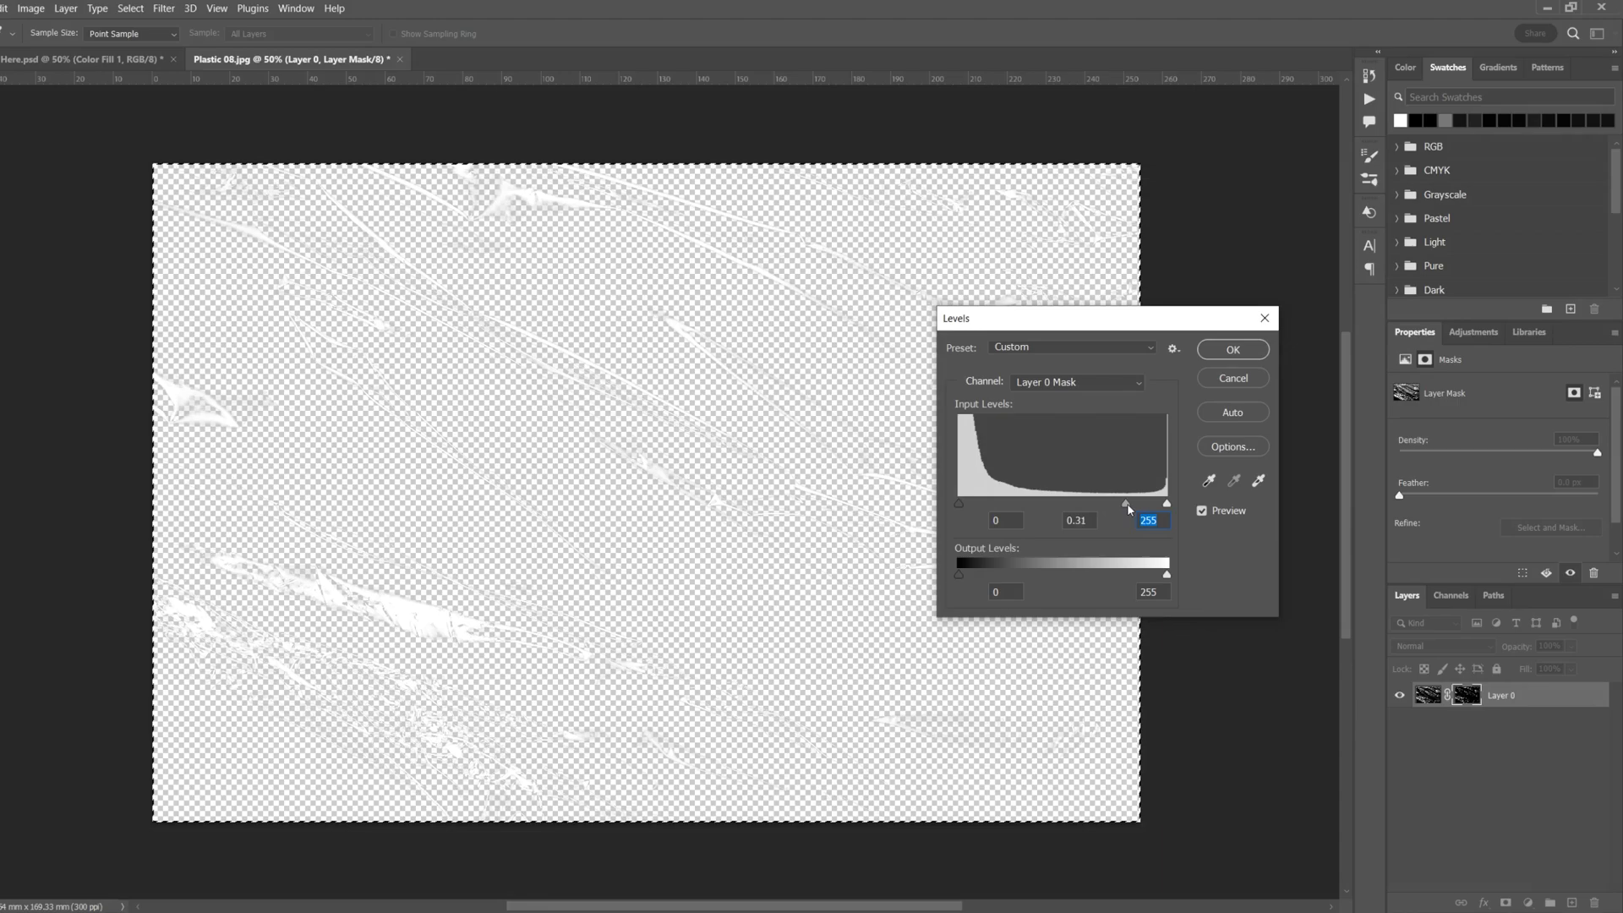
{"action": "left_click_drag", "start_coordinate": [1126, 504], "coordinate": [1106, 504]}
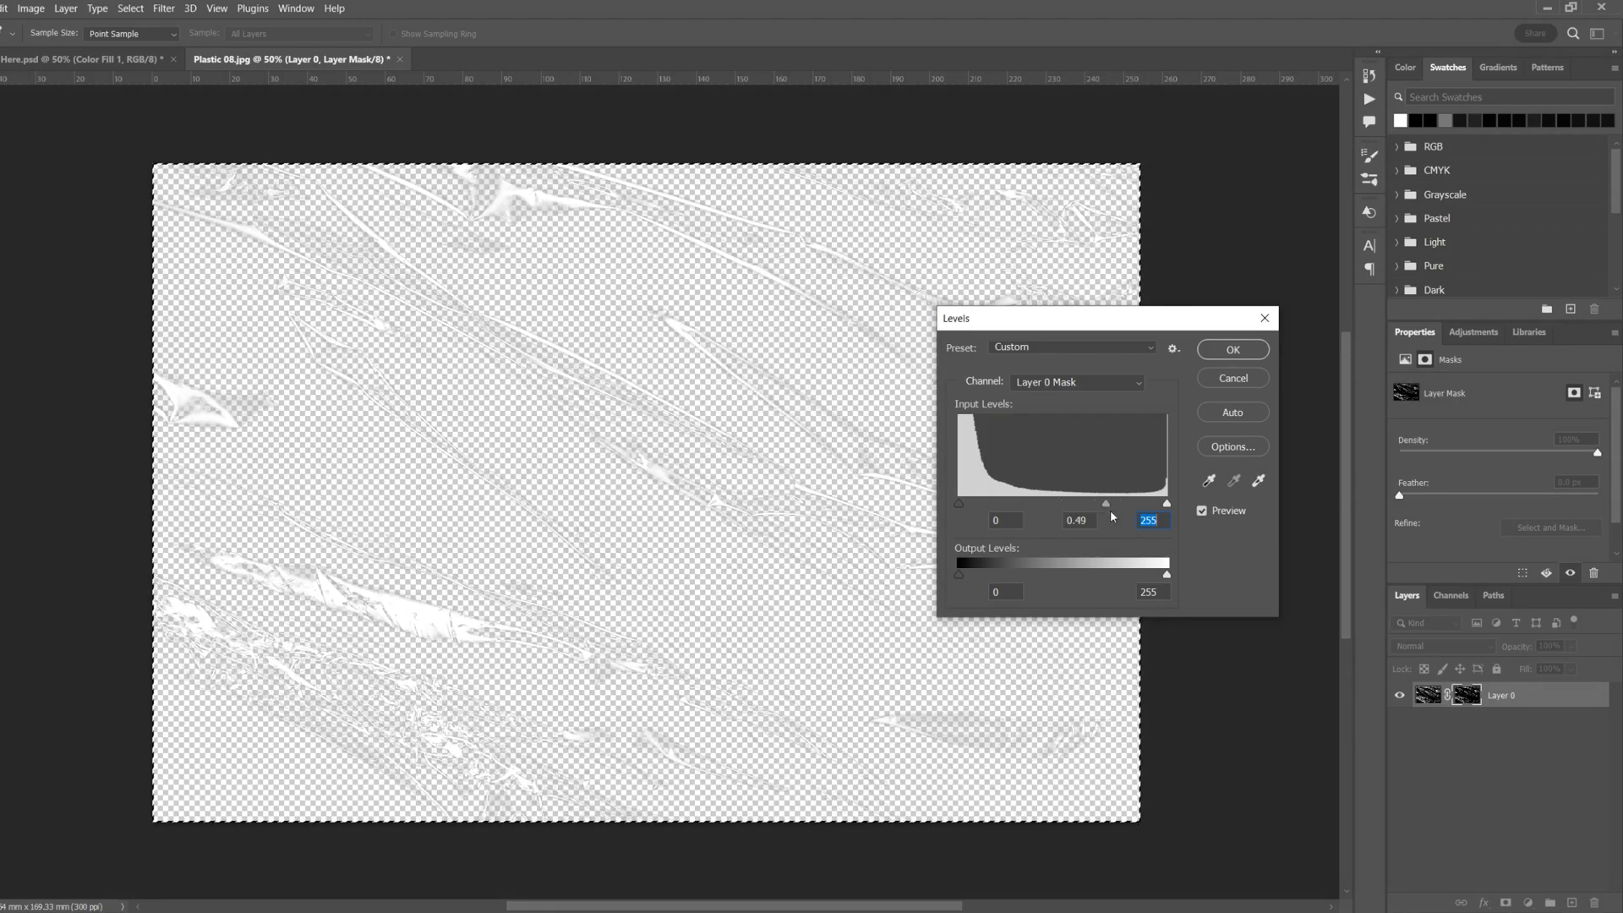
{"action": "left_click_drag", "start_coordinate": [1106, 504], "coordinate": [1087, 504]}
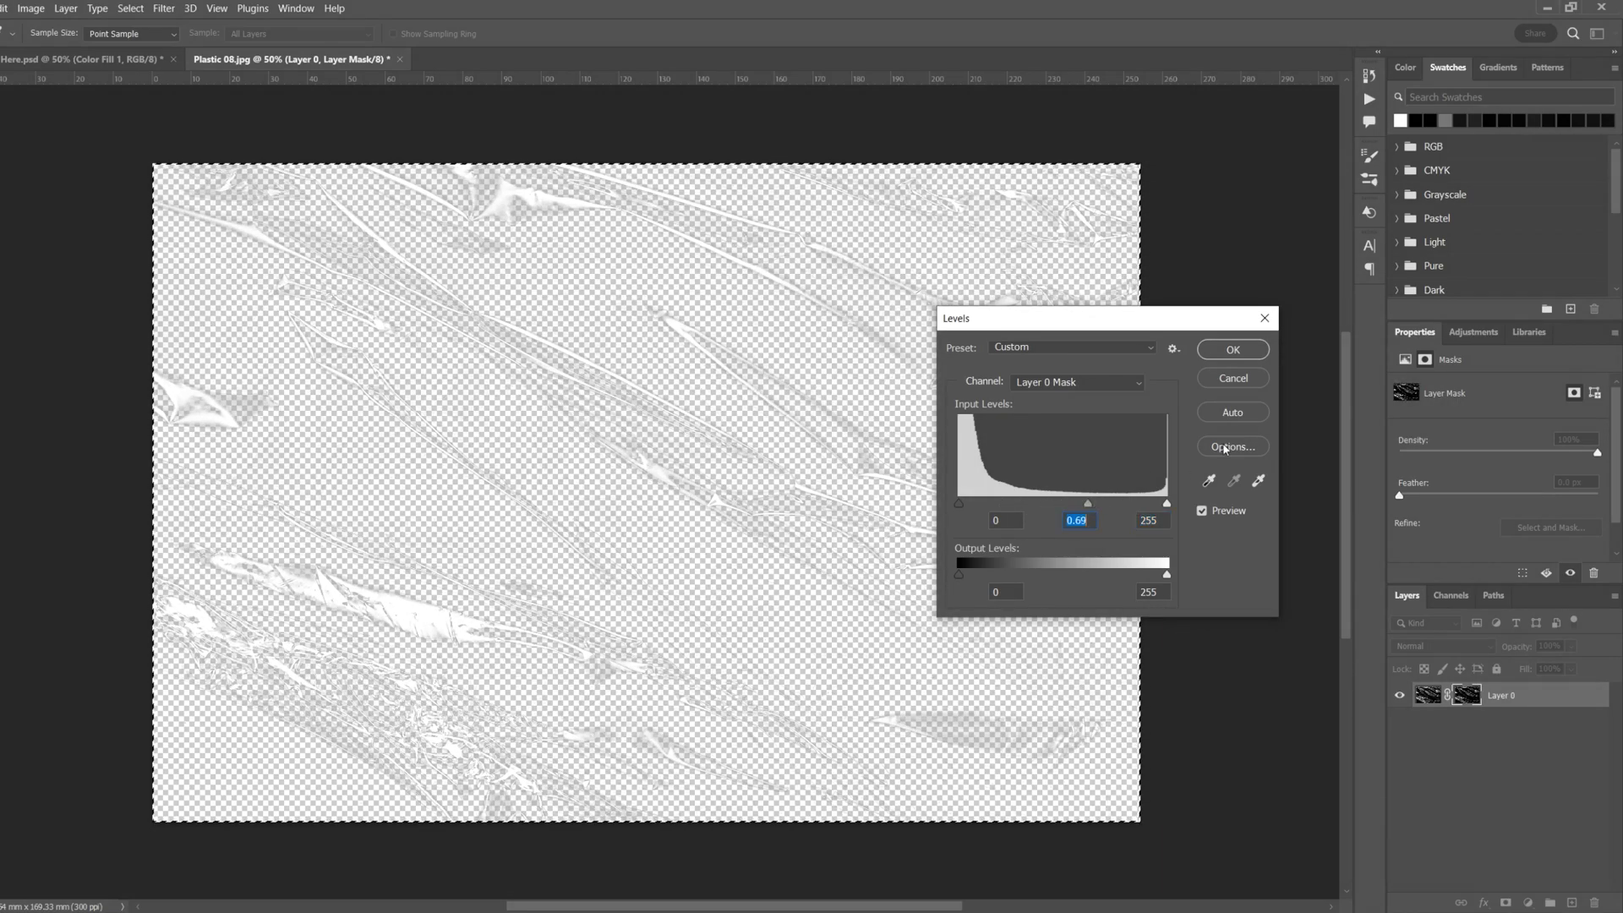
{"action": "left_click", "coordinate": [1233, 348]}
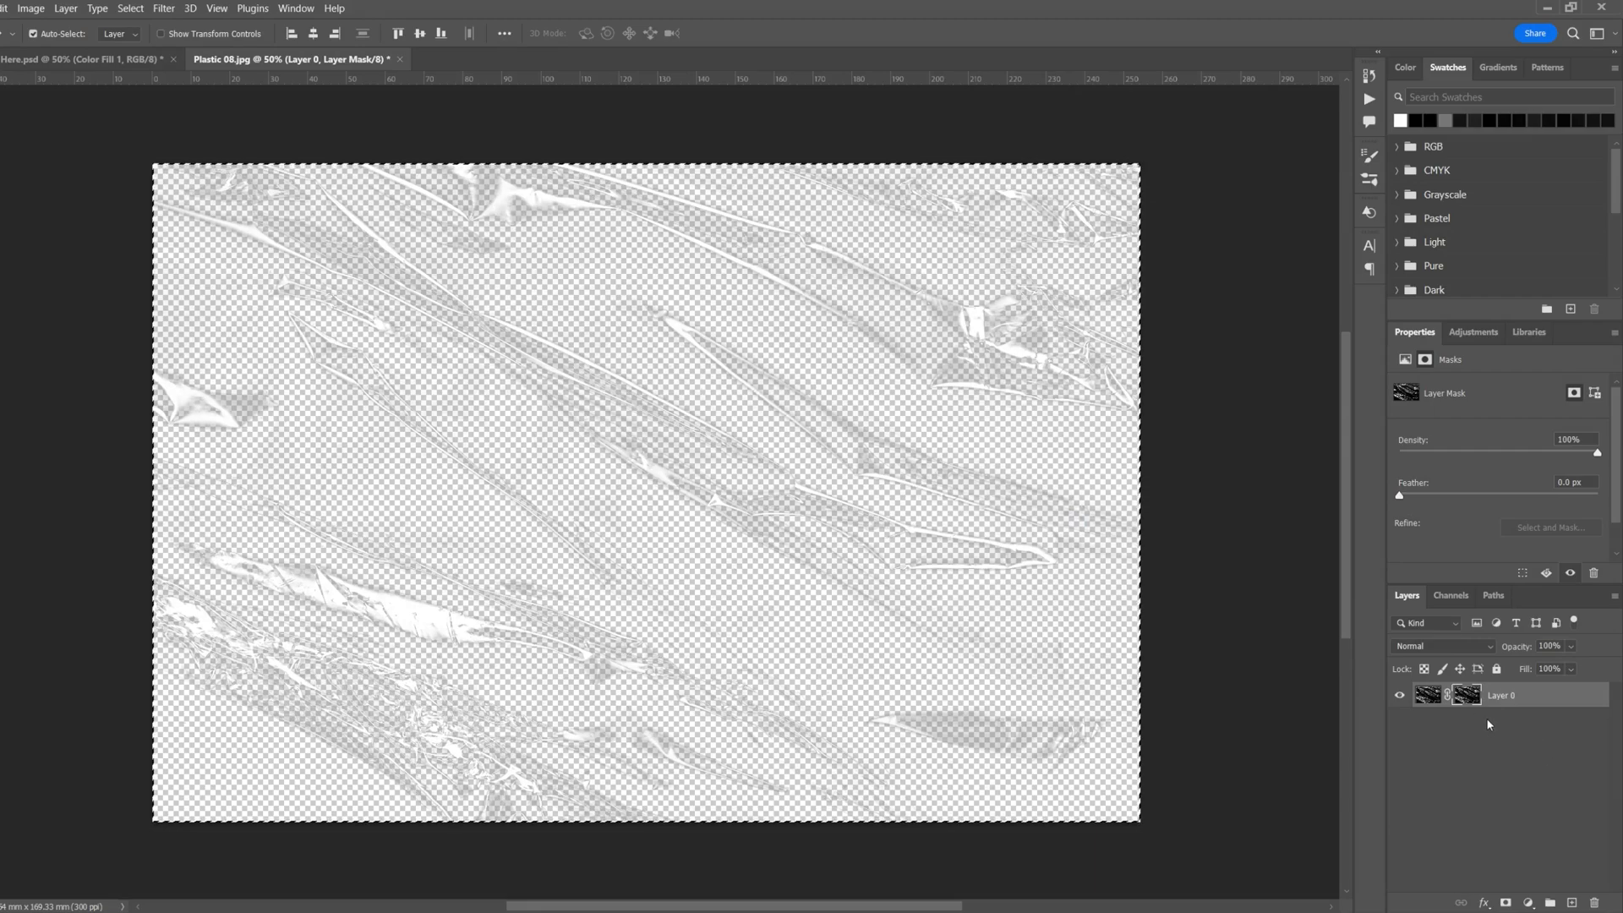
Apply the layer mask permanently, merging its transparency into the plastic layer
{"action": "right_click", "coordinate": [1468, 720]}
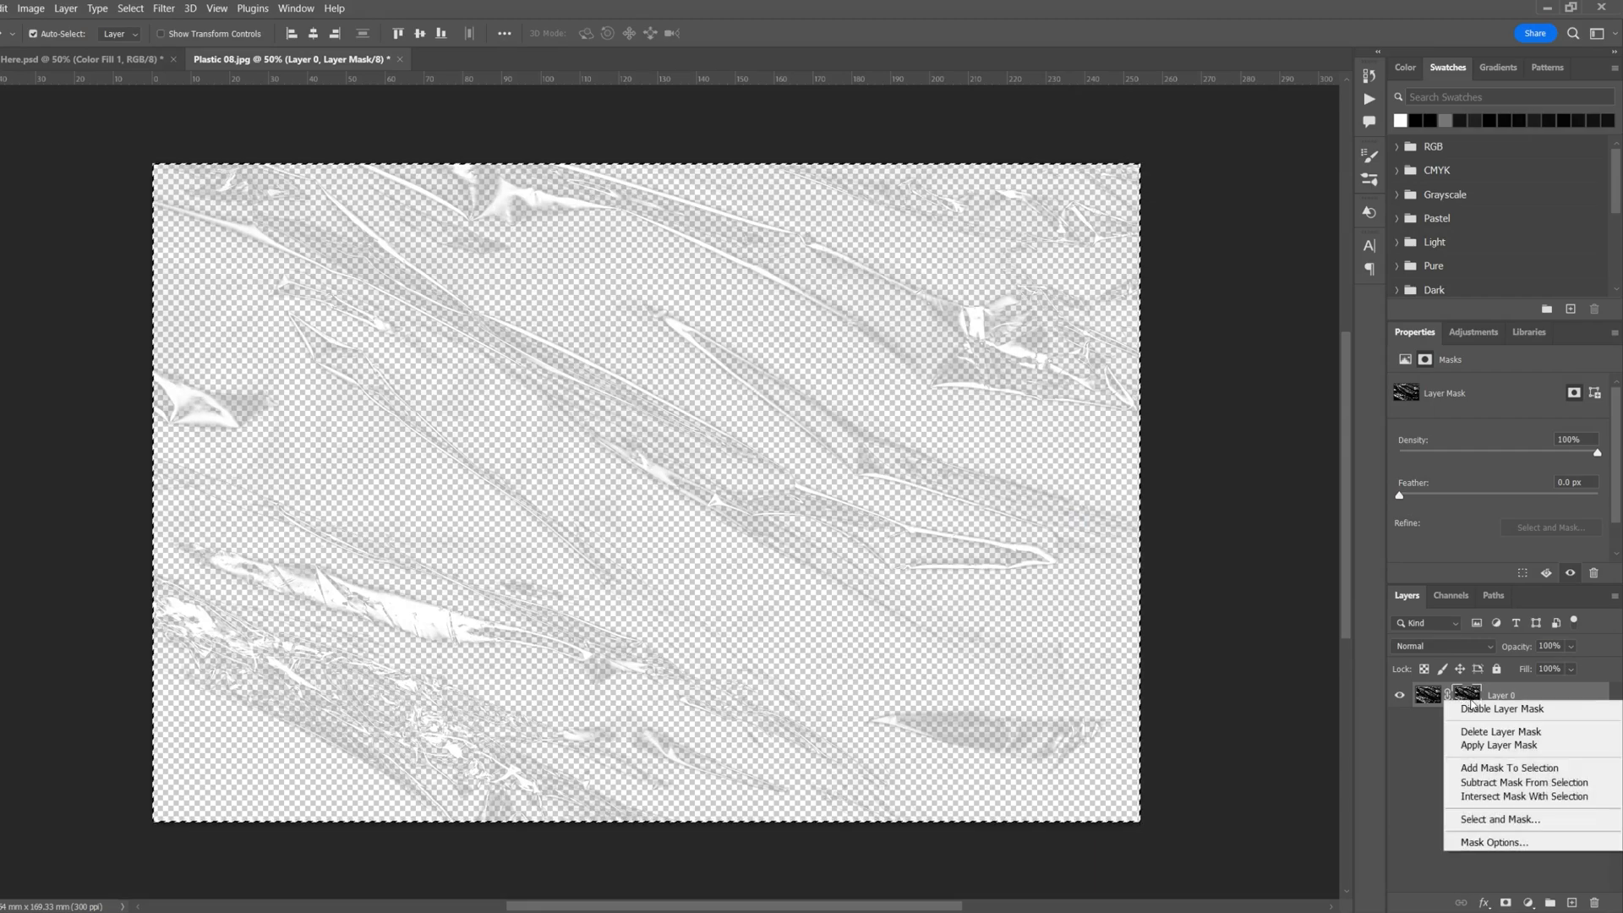
{"action": "left_click", "coordinate": [1501, 732]}
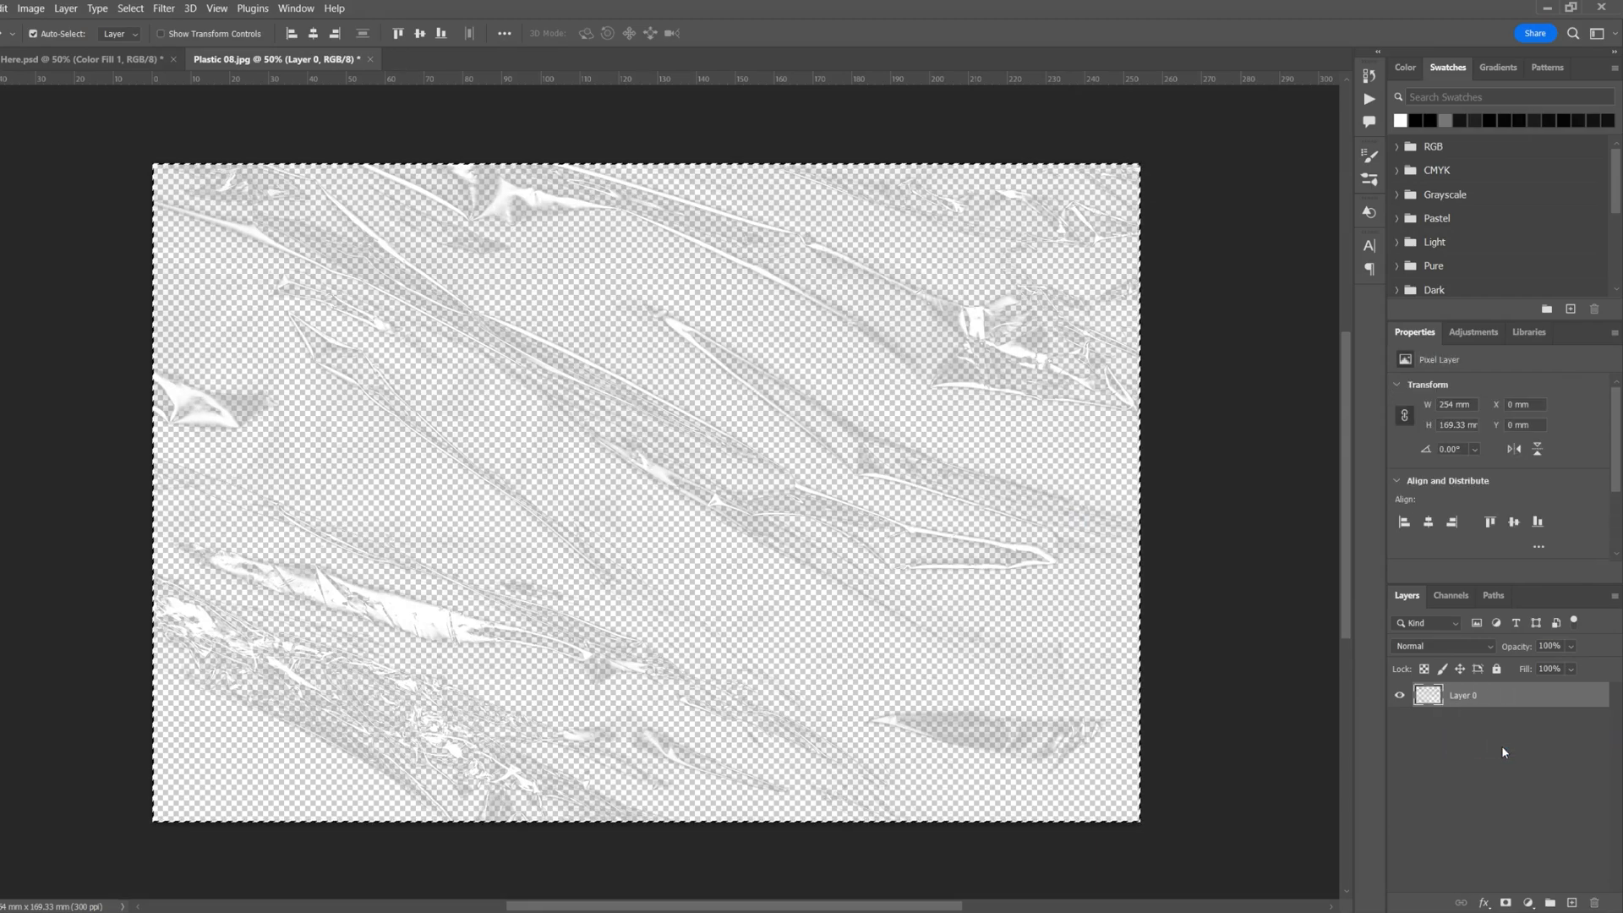
{"action": "mouse_move", "coordinate": [831, 687]}
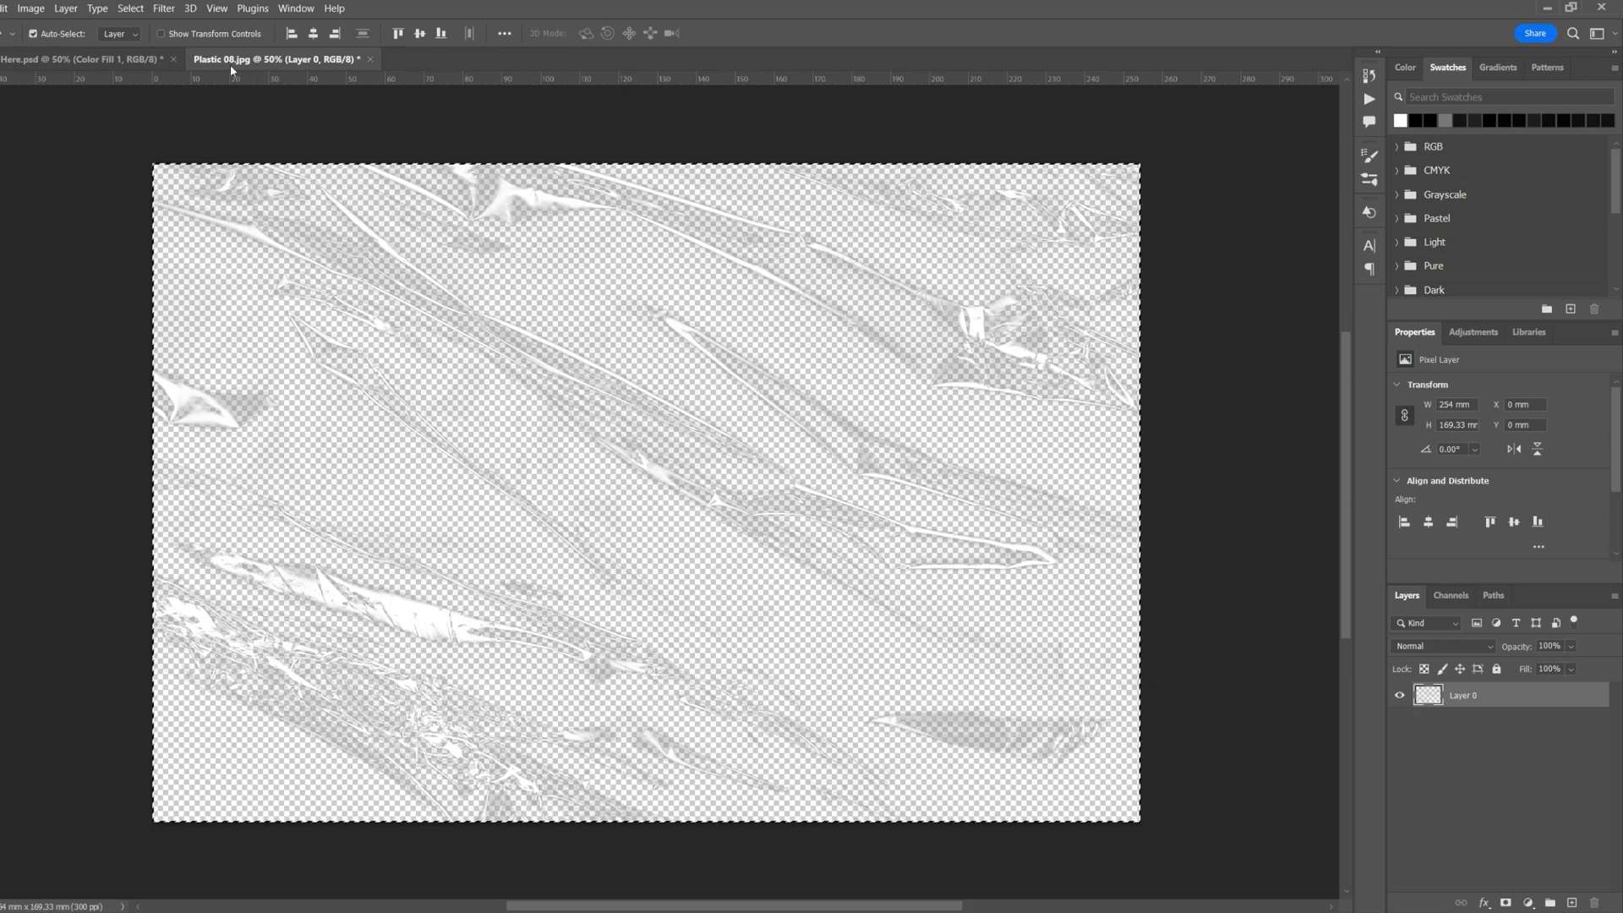
Switch to the YOUR DESIGN document to paste the transparent plastic layer on top
{"action": "left_click", "coordinate": [50, 61]}
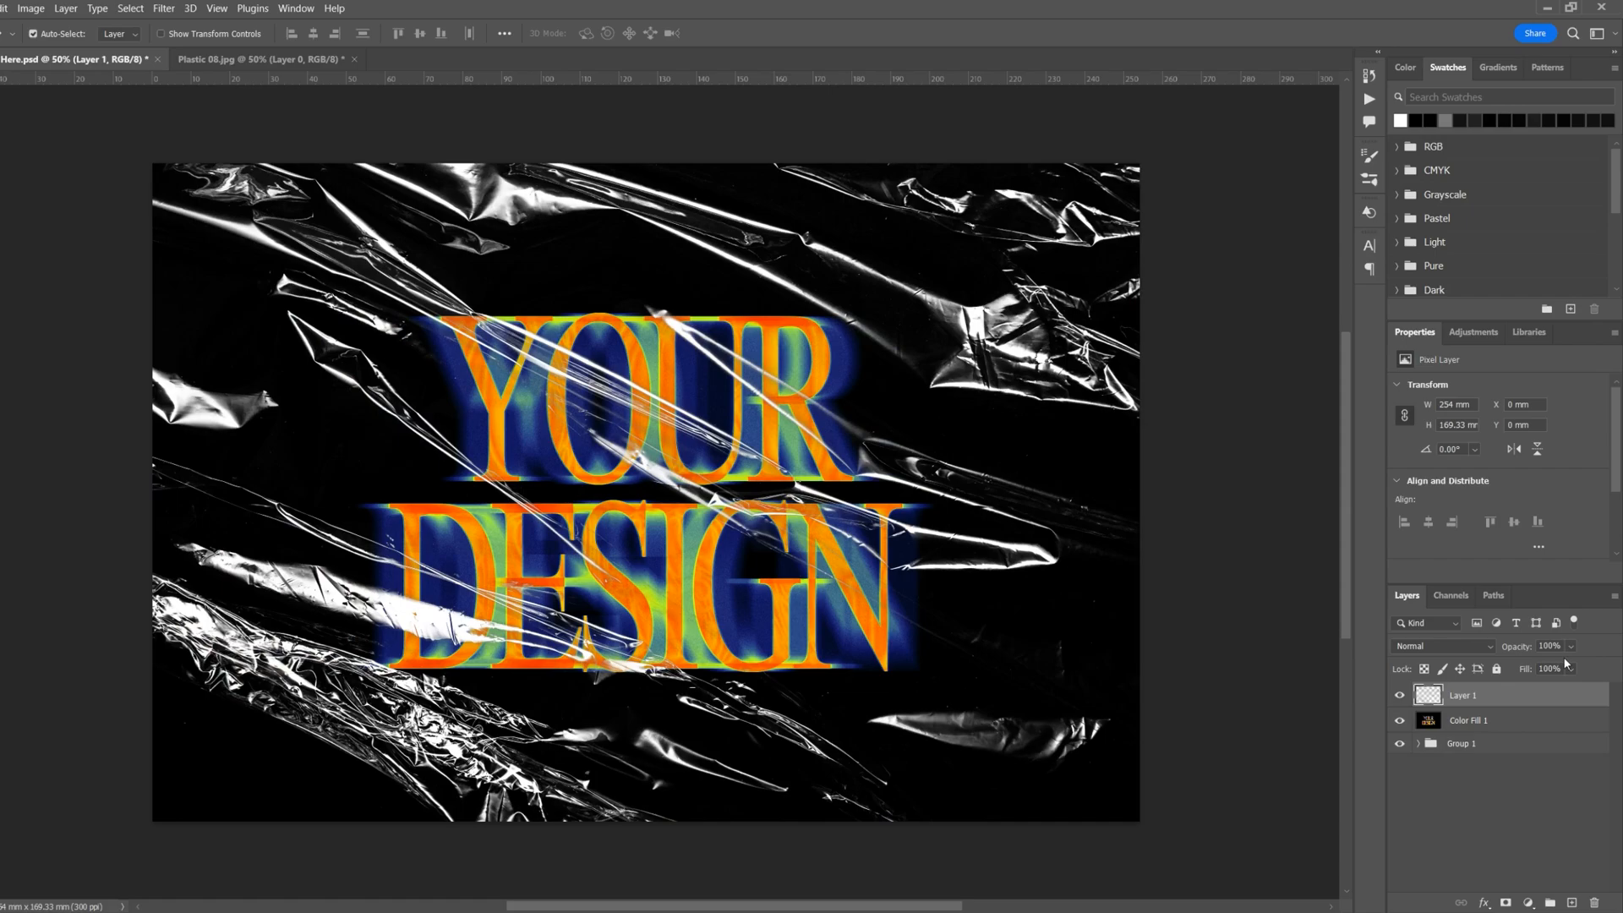
{"action": "mouse_move", "coordinate": [1454, 818]}
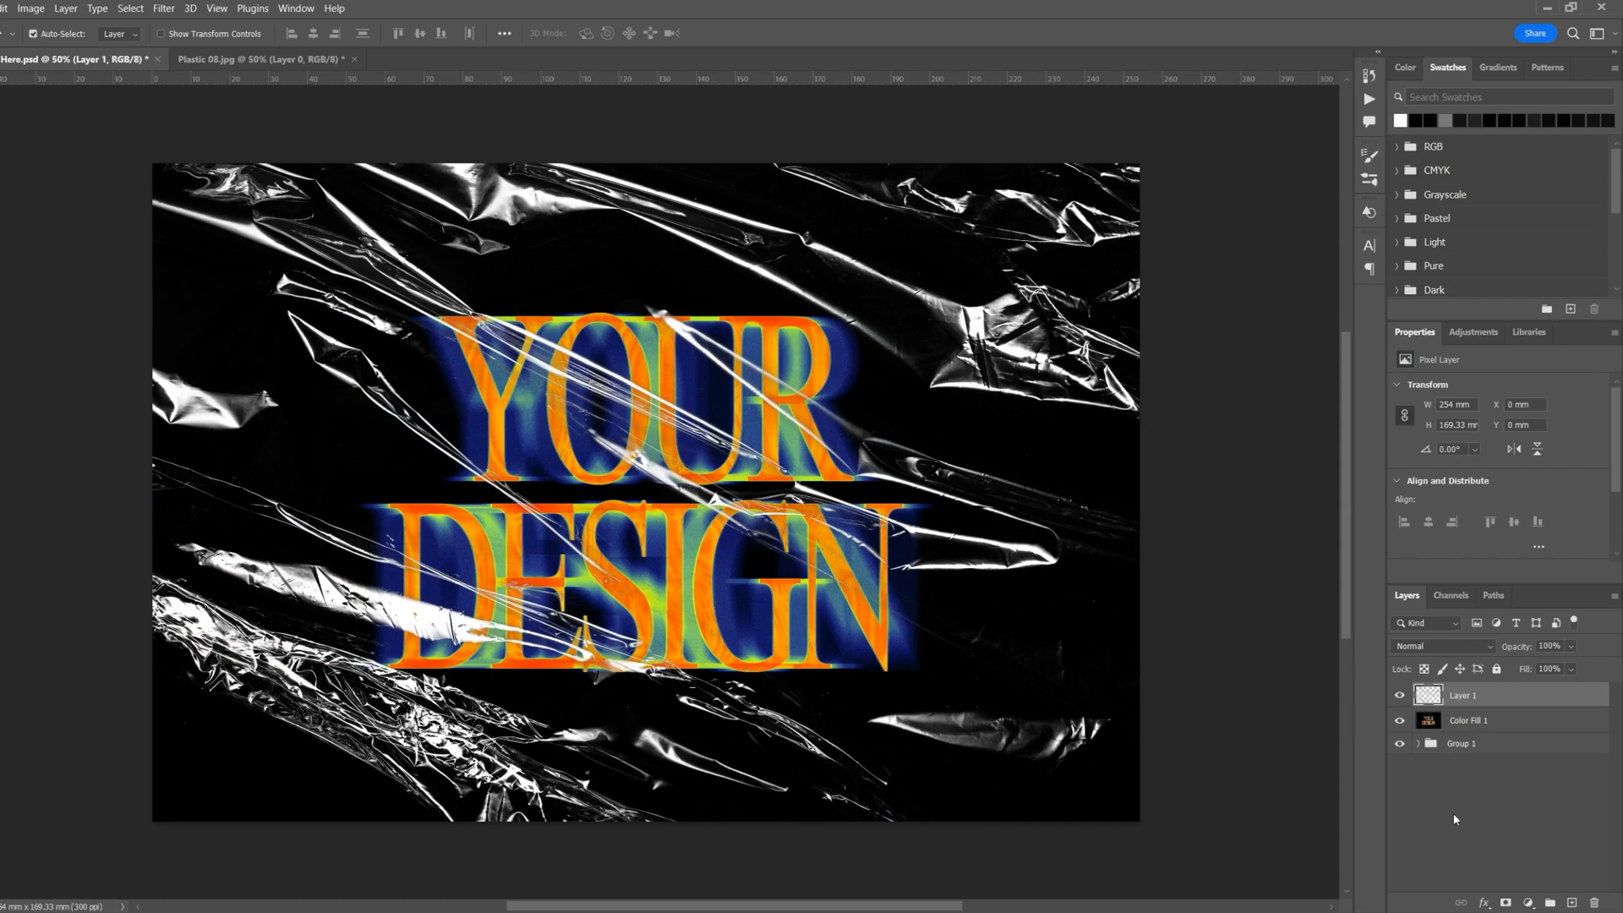